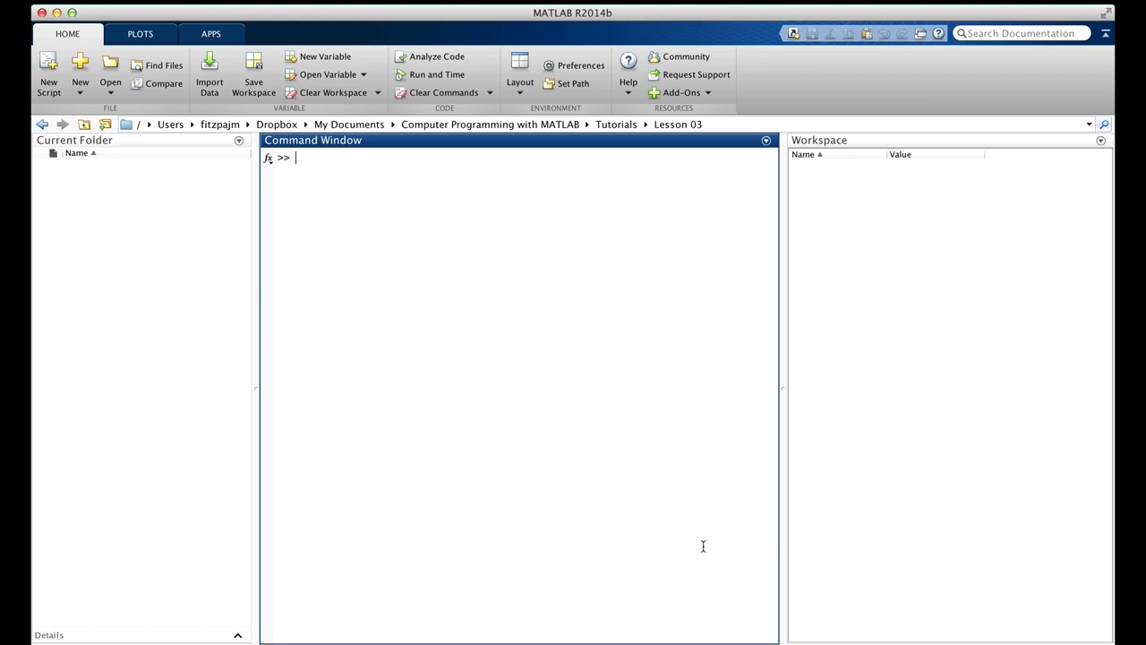
# Step: Enter rand(3,4) at the prompt to get a 3-by-4 matrix of values between 0 and 1
pyautogui.write('rand(3,4)')
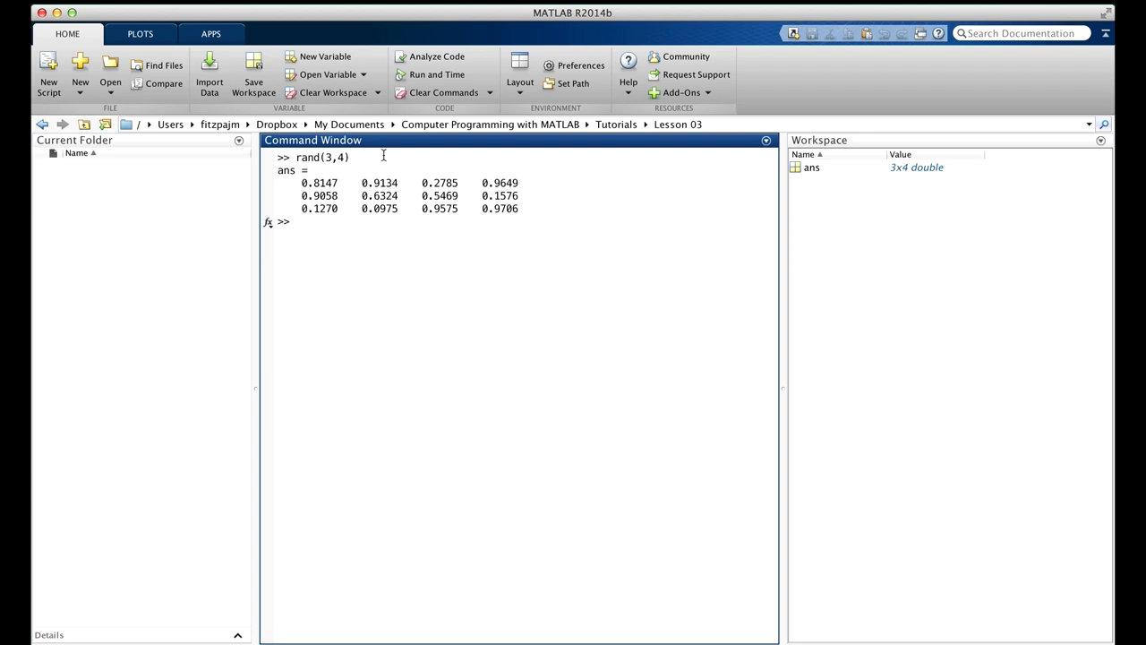
pyautogui.moveTo(319, 203)
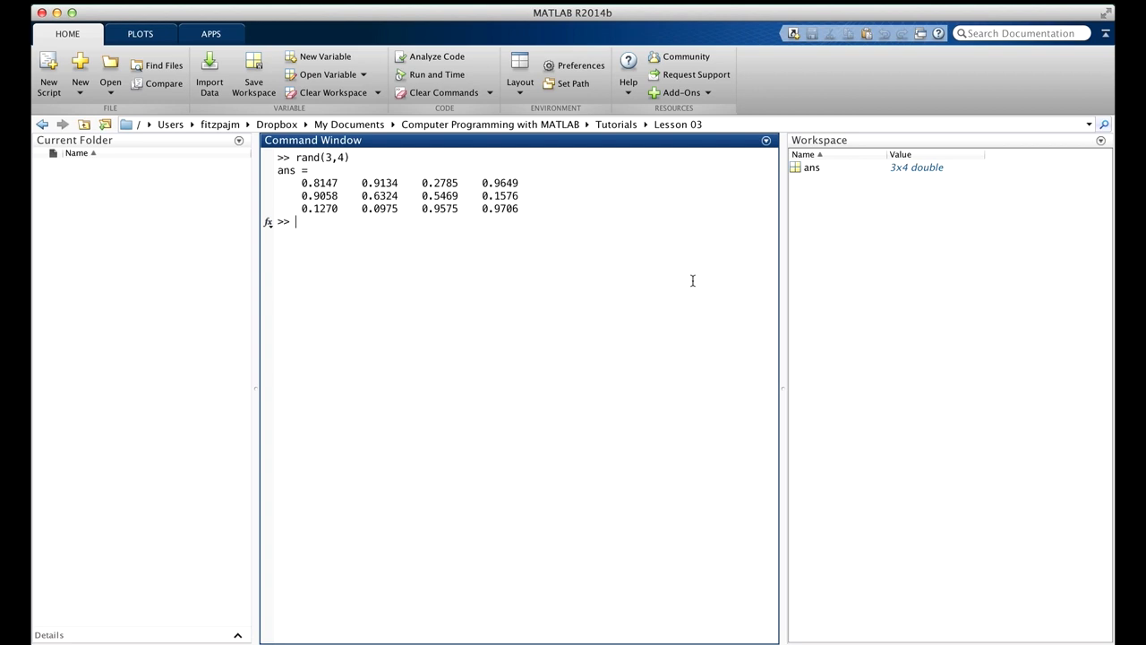
# Step: Run 1+rand(3,4)*9 to get a 3-by-4 matrix of values from 1 to 10
pyautogui.write('1+rand(3,4)')
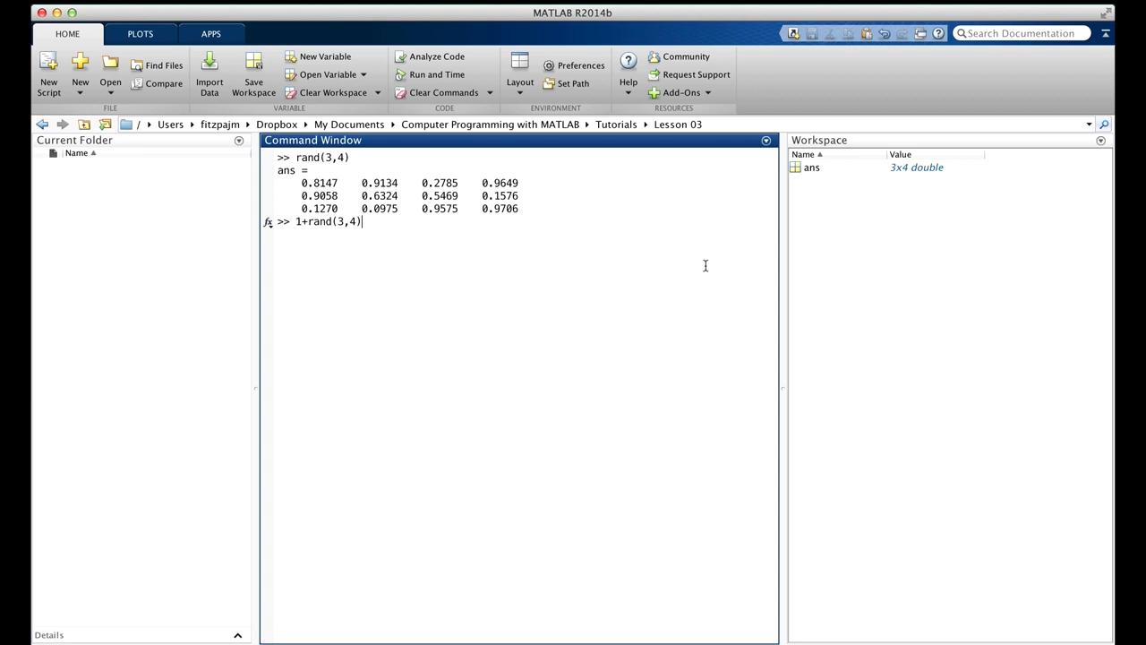
pyautogui.press('Return')
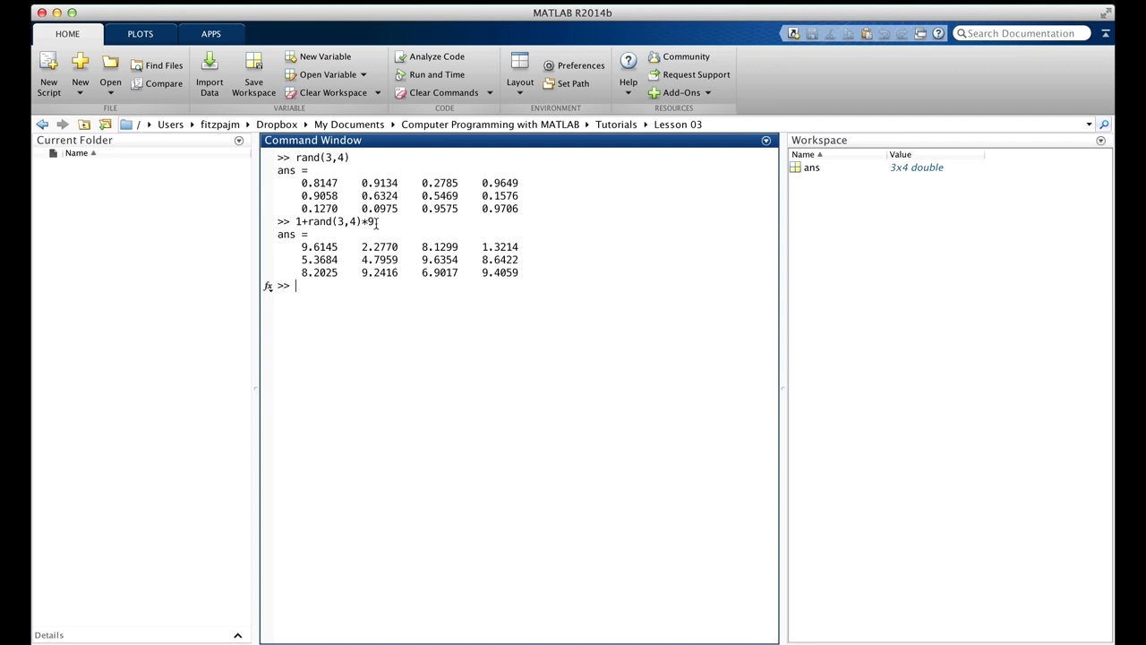
pyautogui.moveTo(726, 531)
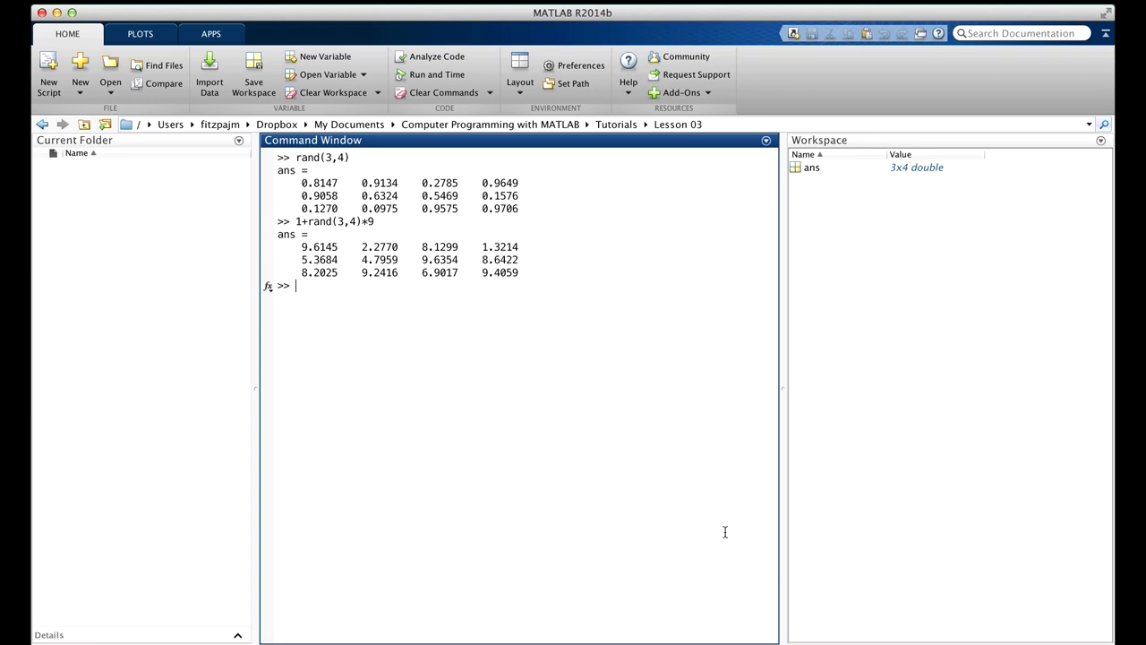
# Step: Open a new Editor file with edit and write function myRand with a = 1+rand(3,4)*9, end
pyautogui.write('edit')
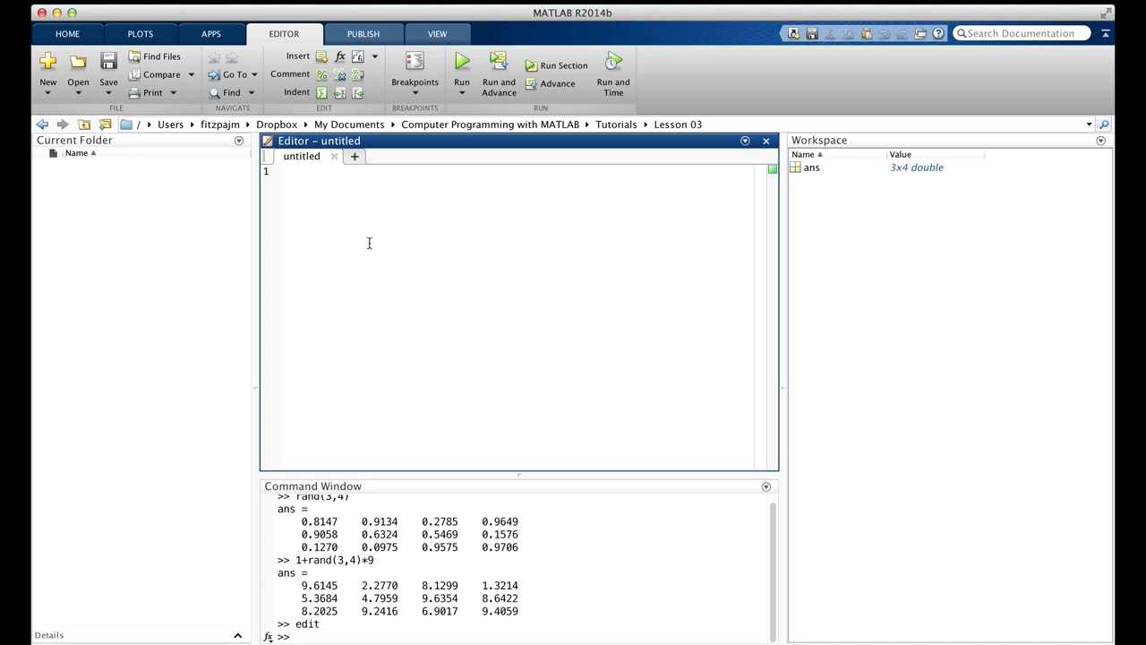
pyautogui.write('functi')
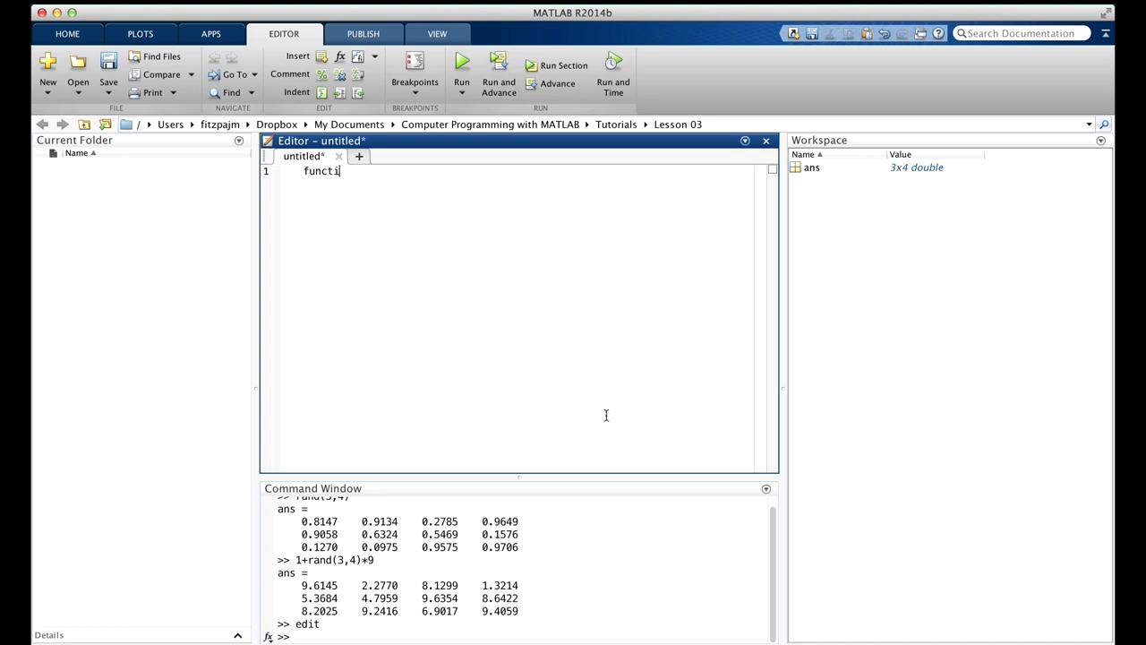
pyautogui.write('on myRand')
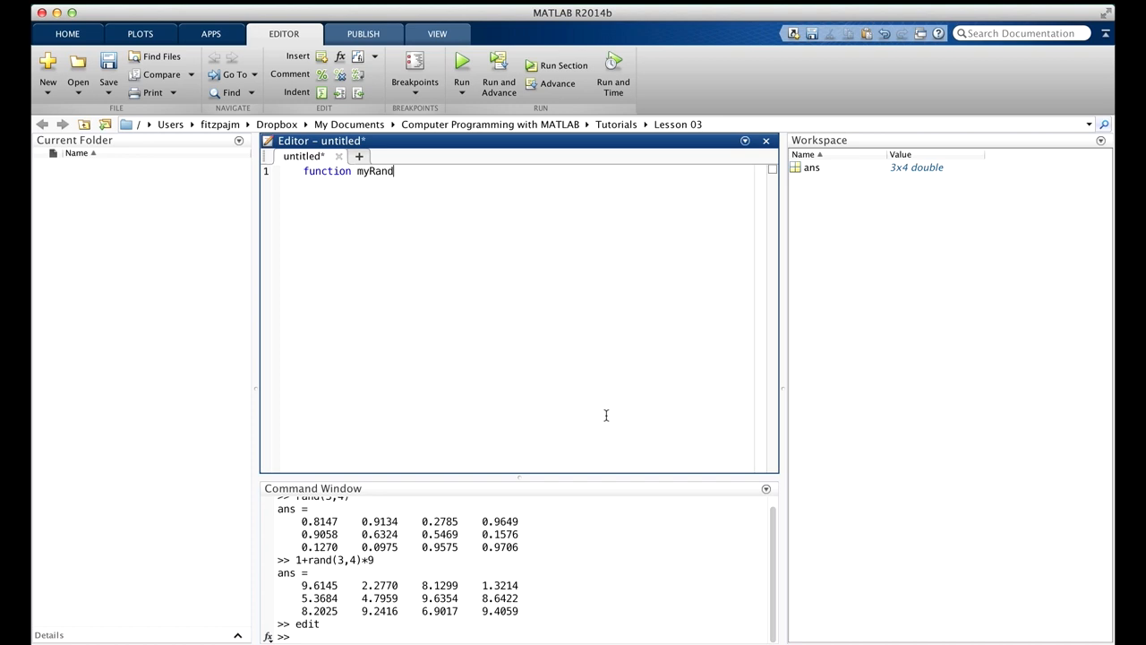
pyautogui.write('a = 1+')
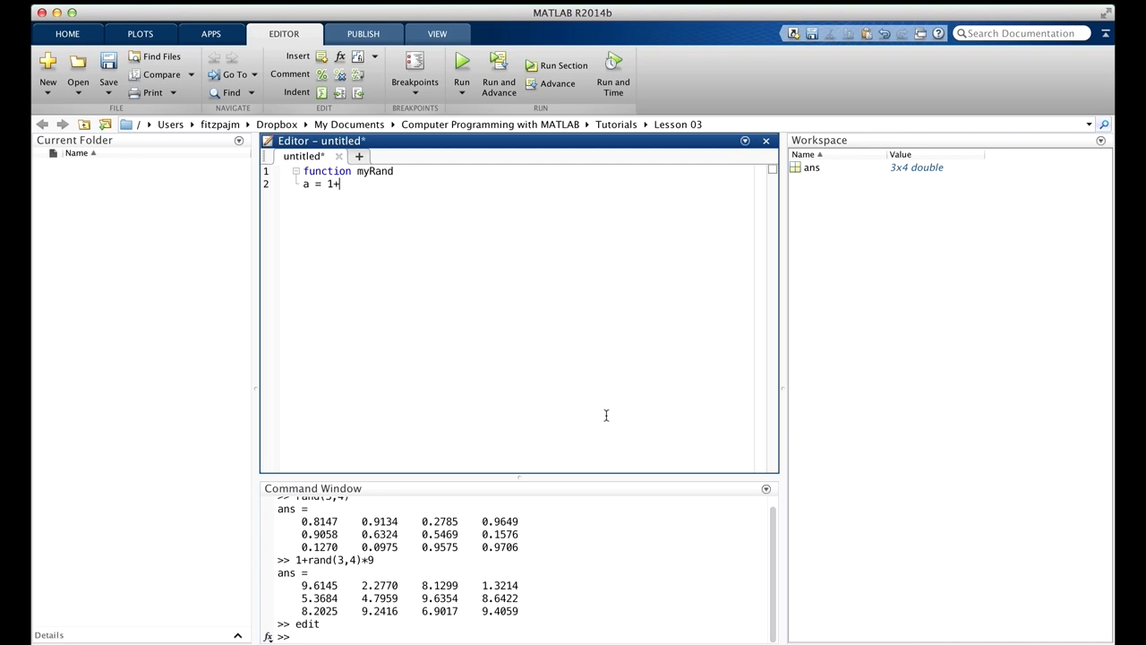
pyautogui.write('rand(3,4)*9')
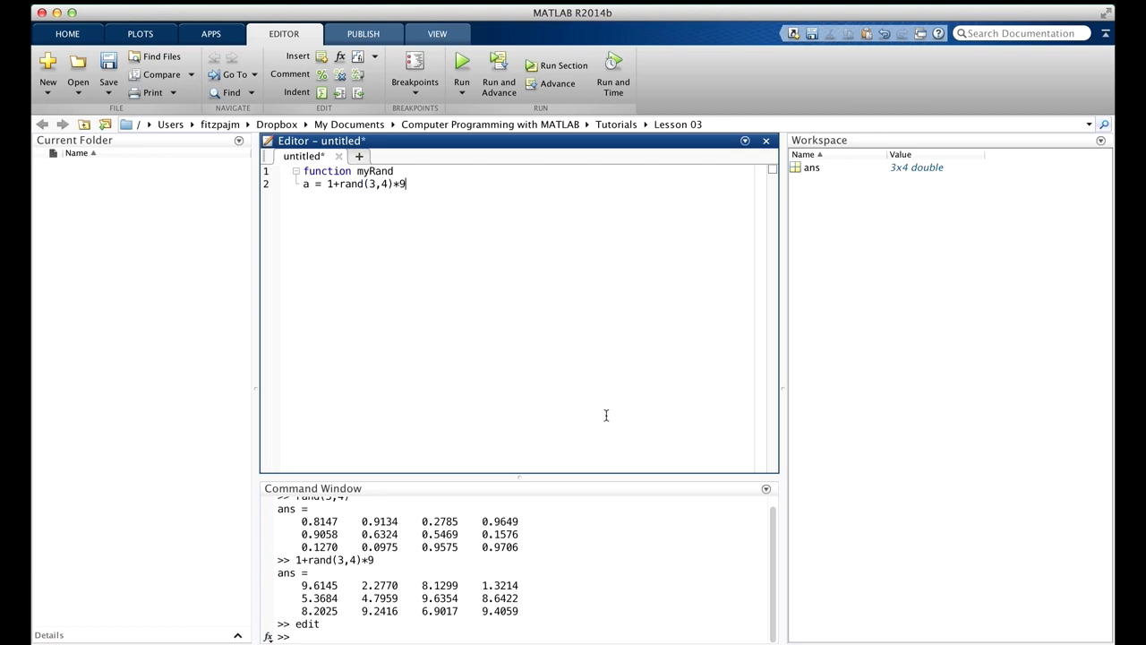
pyautogui.write('end')
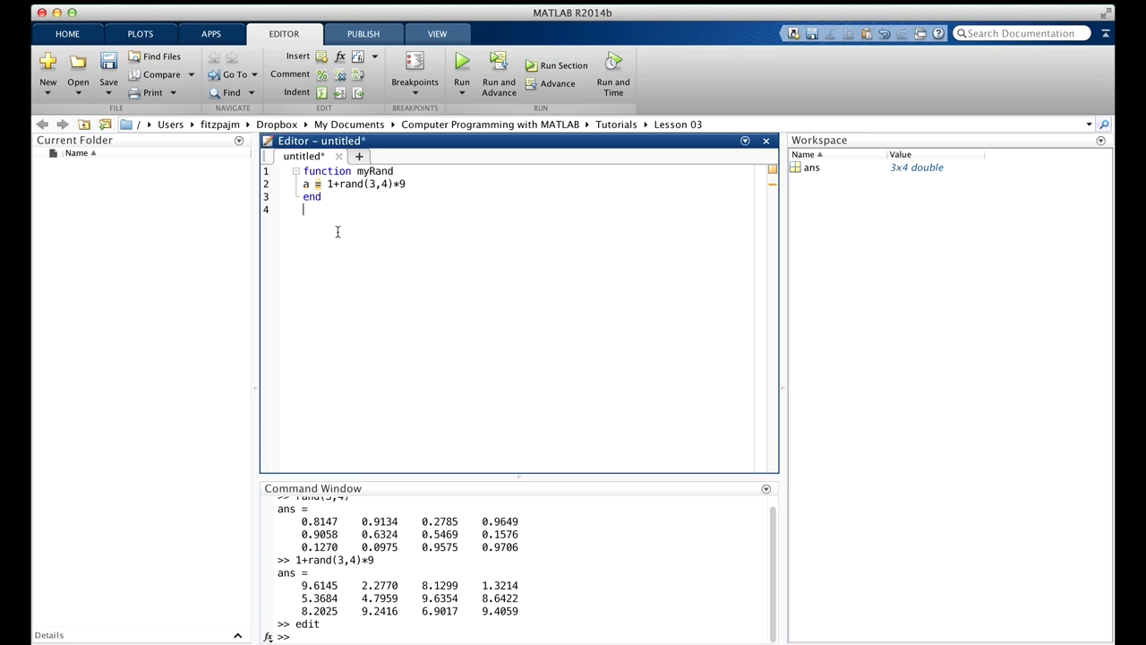
# Step: Save the function file as myRand.m in the Lesson 03 folder
pyautogui.click(107, 63)
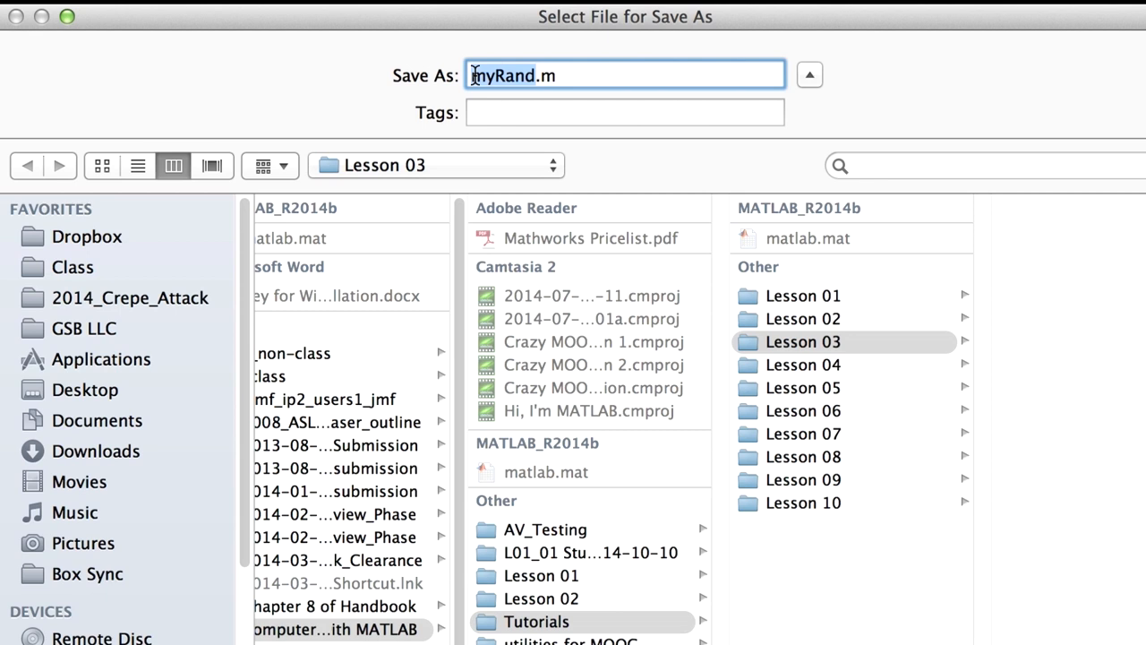
pyautogui.click(513, 75)
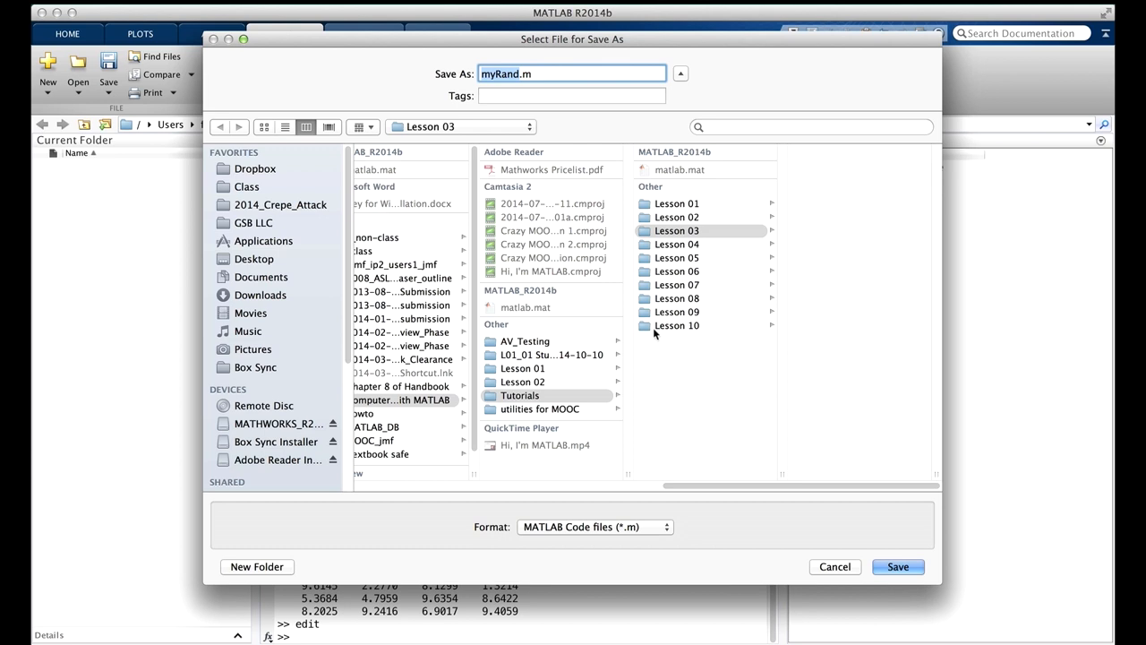
pyautogui.click(898, 566)
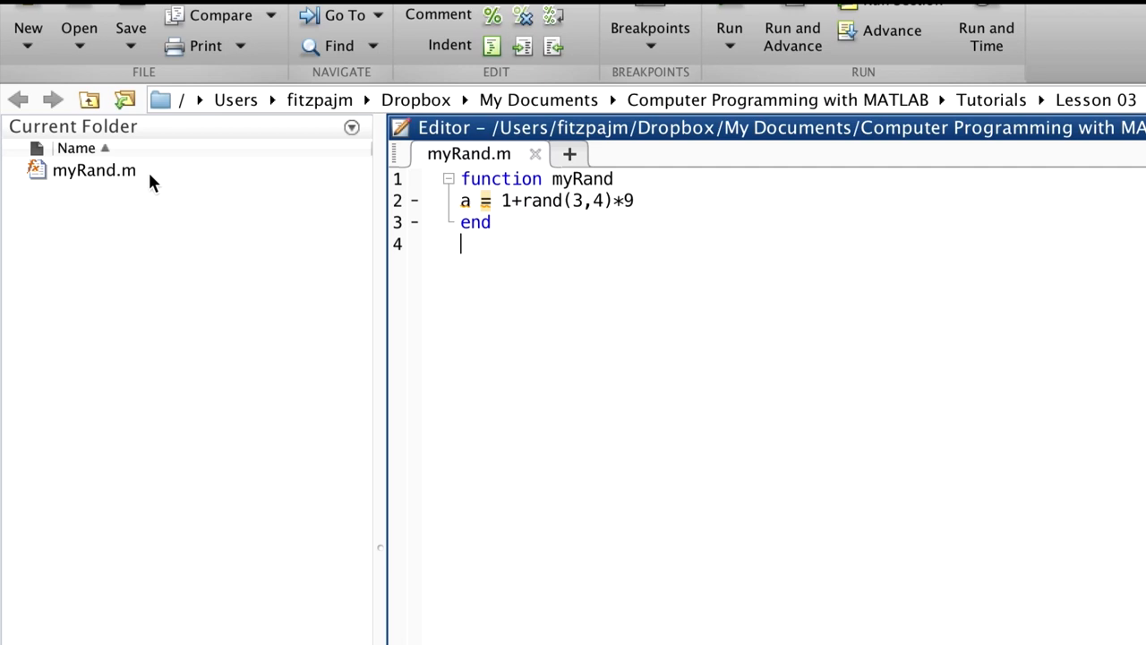
pyautogui.moveTo(161, 175)
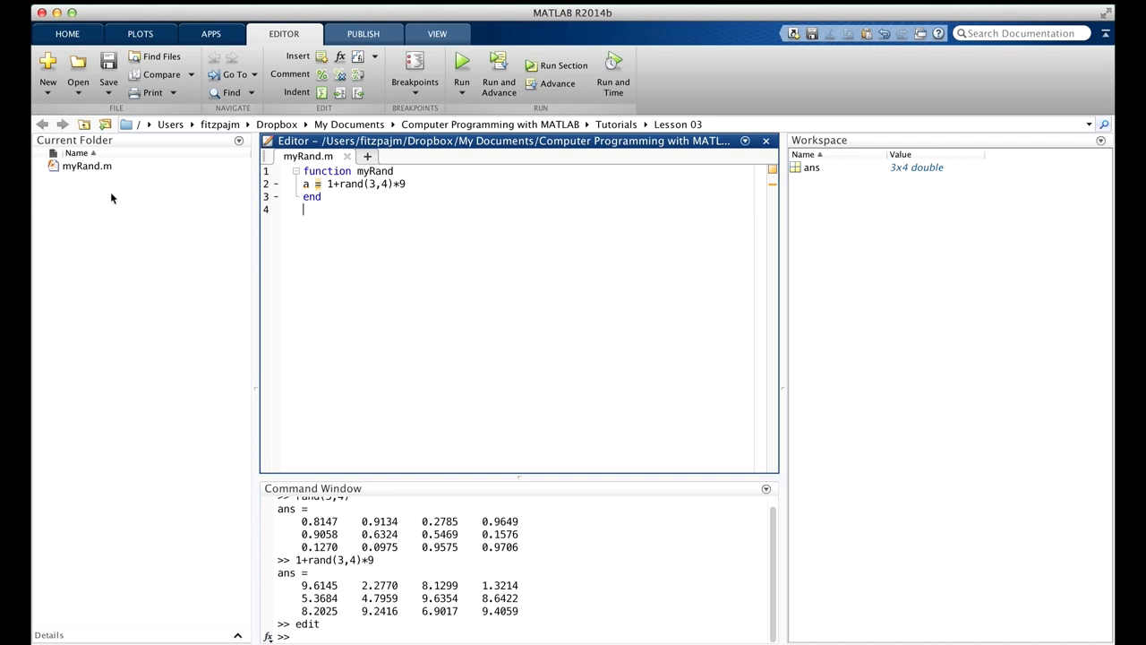
pyautogui.moveTo(126, 186)
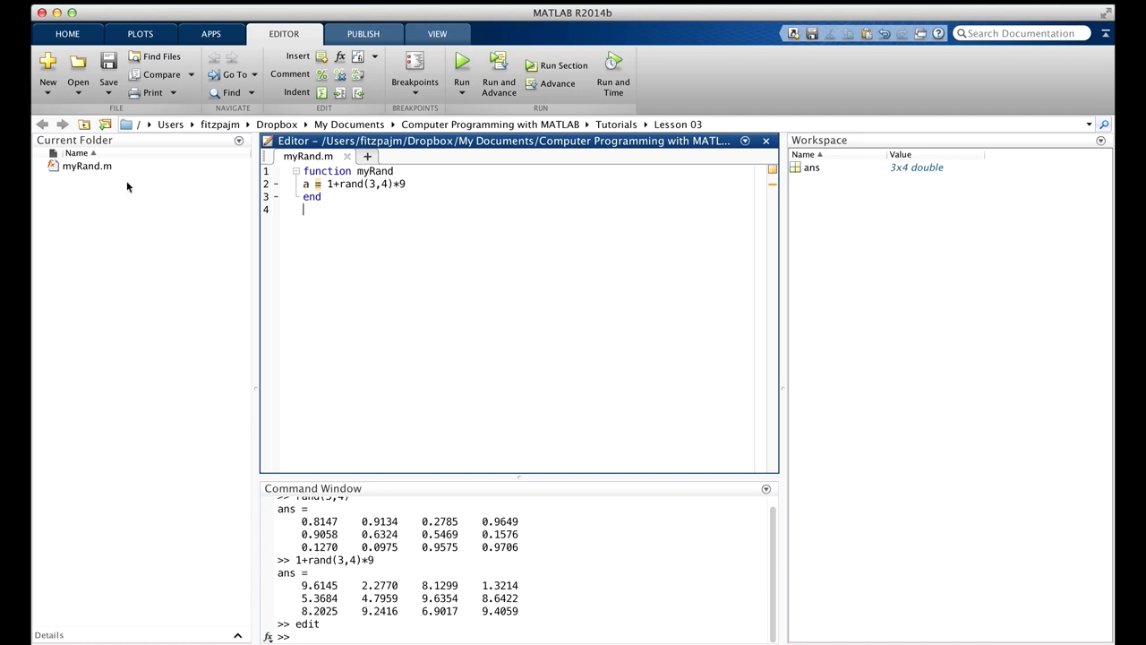
# Step: Begin typing myRa at the command prompt to call the saved function
pyautogui.write('myRa')
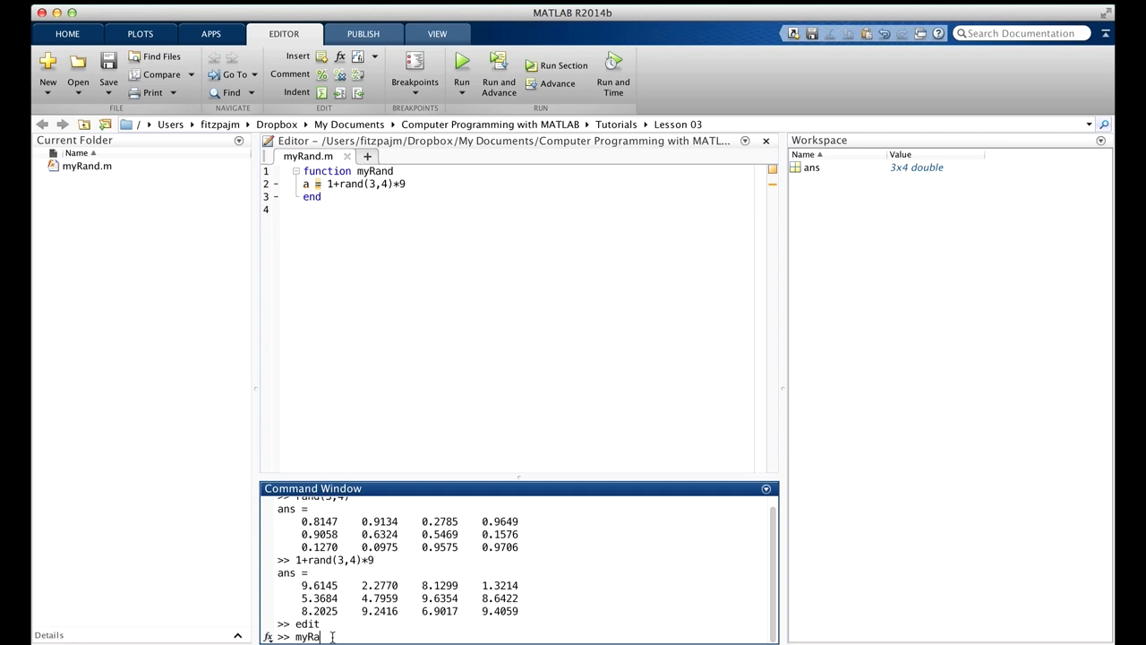